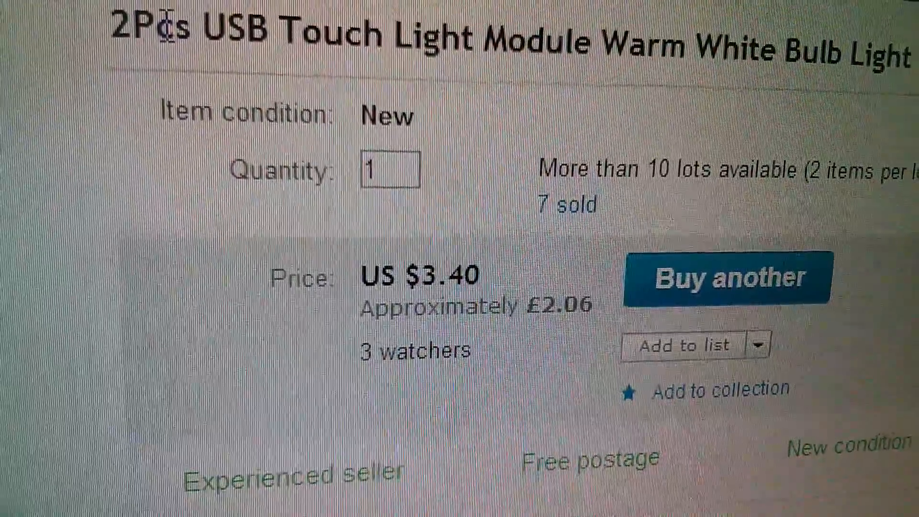
pyautogui.scroll(-3)
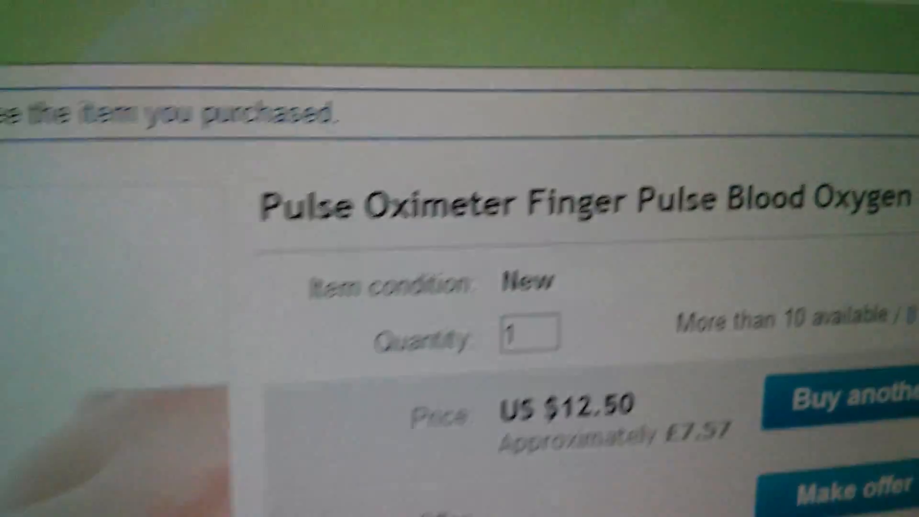
pyautogui.scroll(-3)
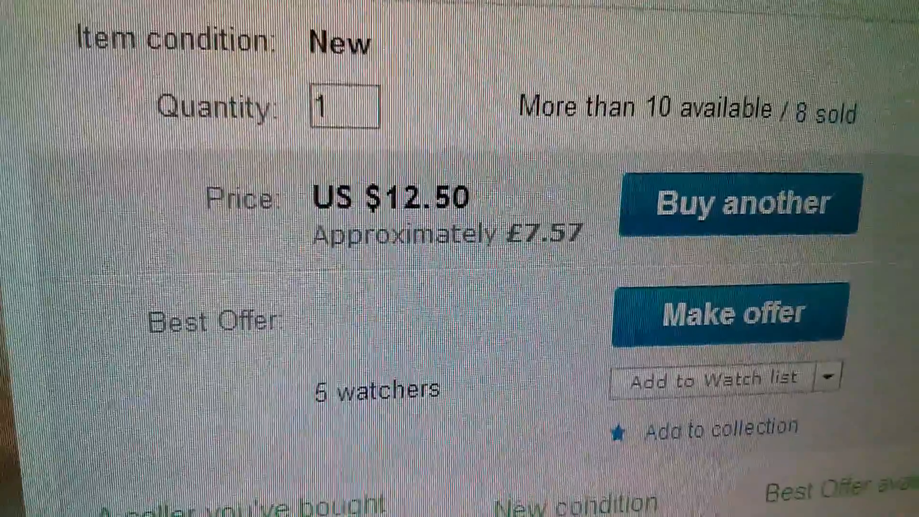
pyautogui.scroll(-3)
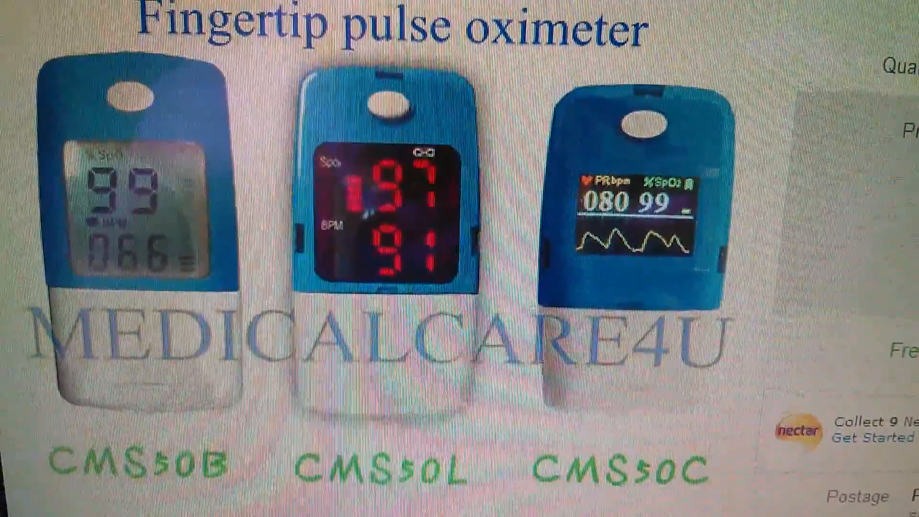
pyautogui.scroll(-3)
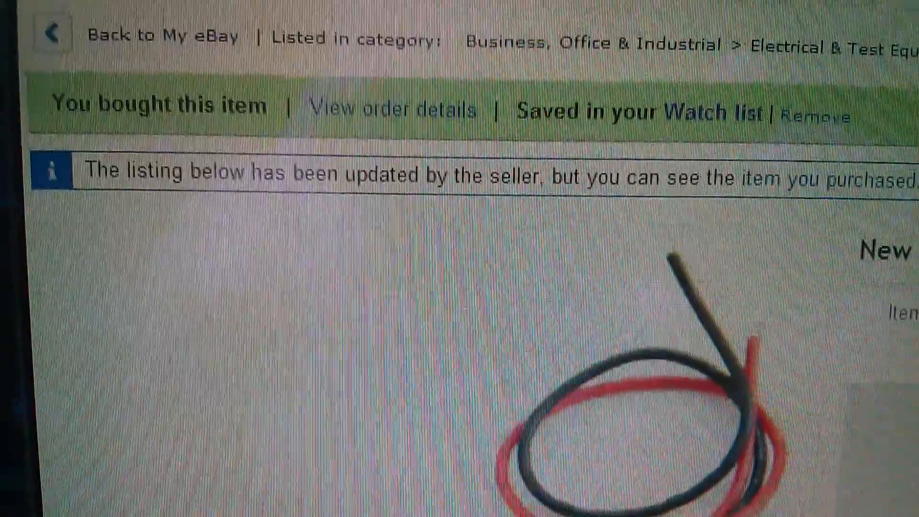
pyautogui.scroll(-3)
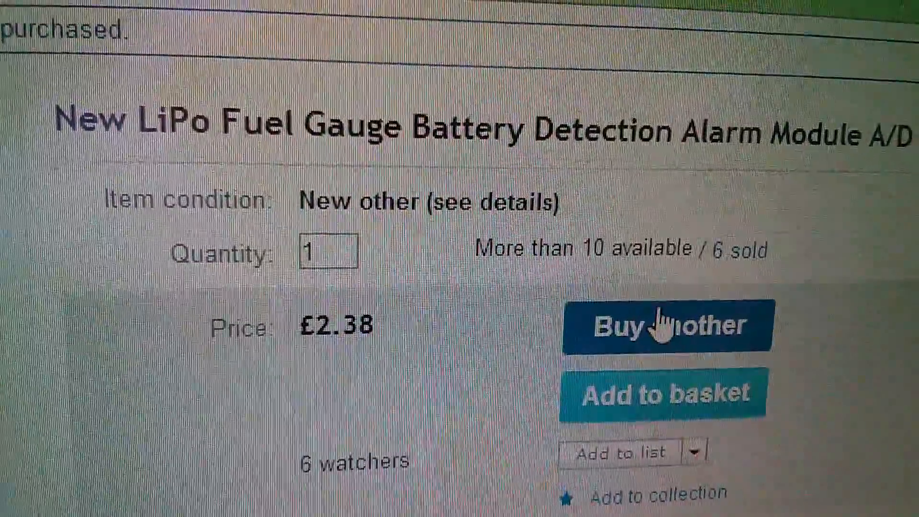
pyautogui.scroll(-3)
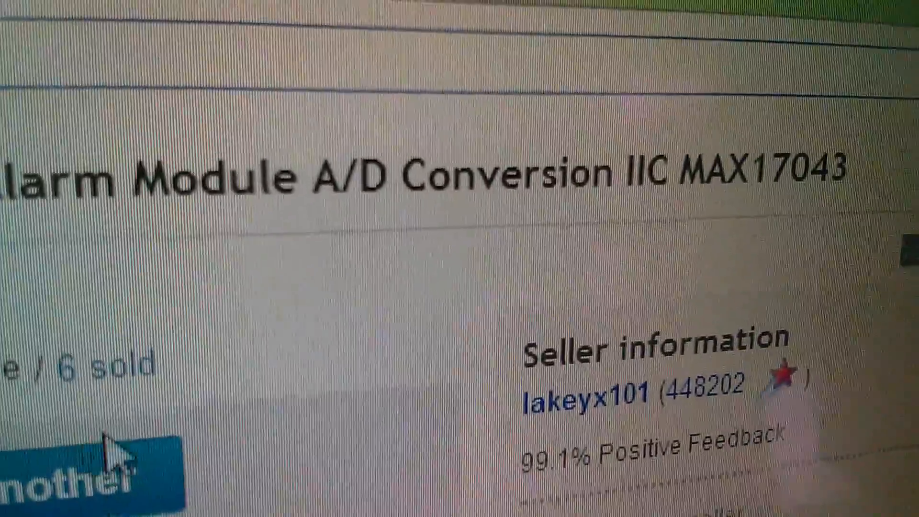
pyautogui.scroll(-3)
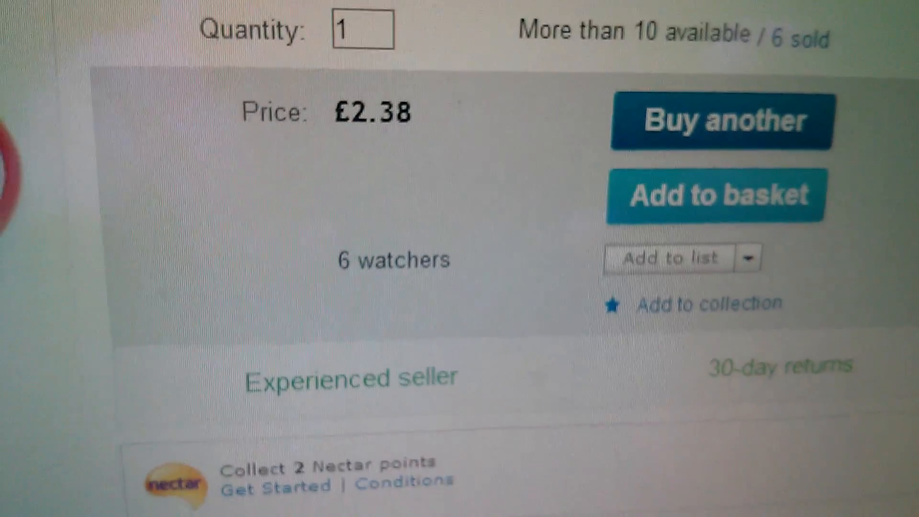
pyautogui.scroll(-3)
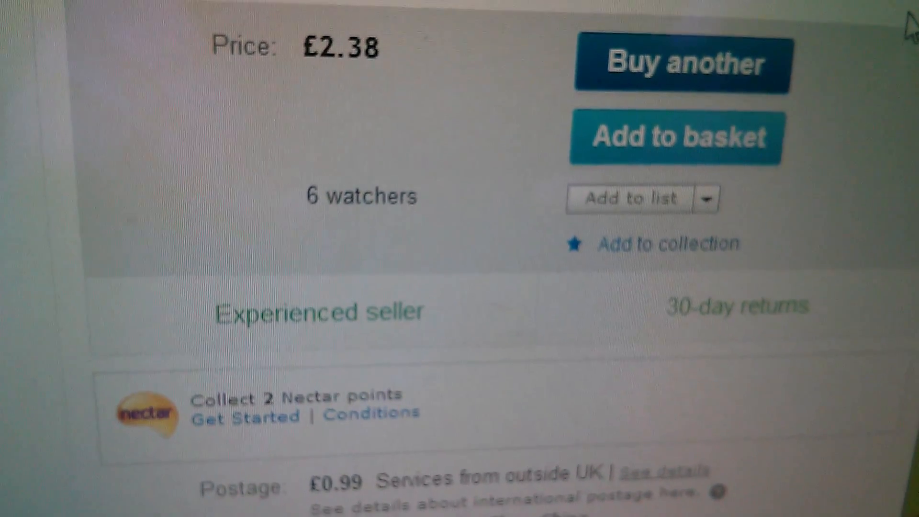